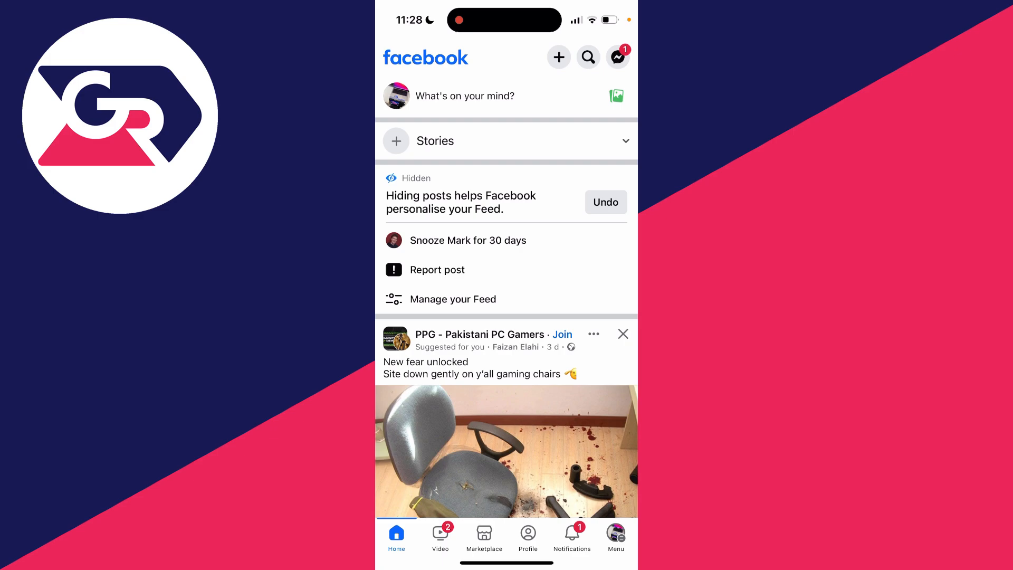
Go to the Menu and bring up the Settings & privacy page
{"action": "left_click", "coordinate": [614, 536]}
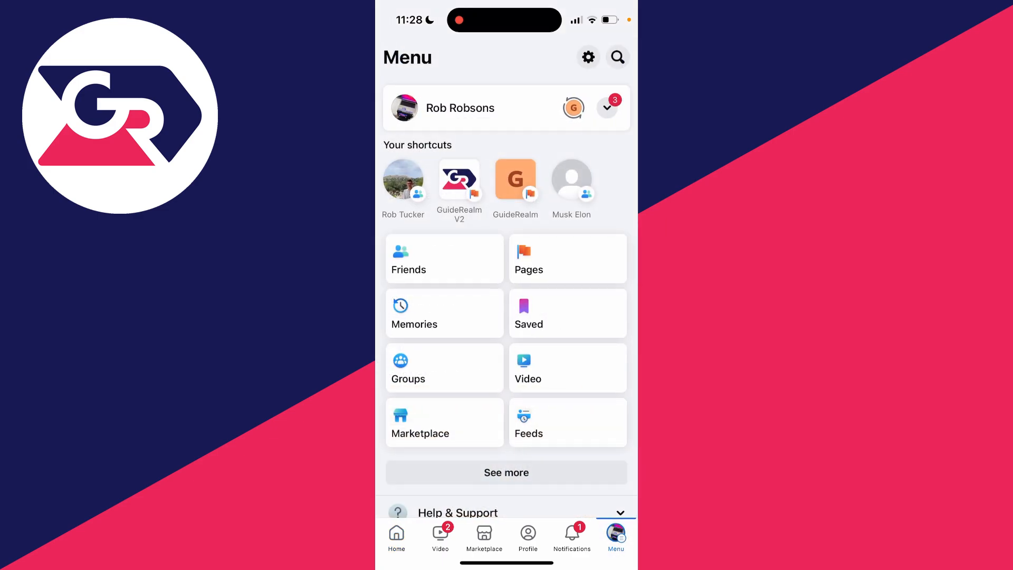
{"action": "scroll", "scroll_direction": "down", "scroll_amount": 3}
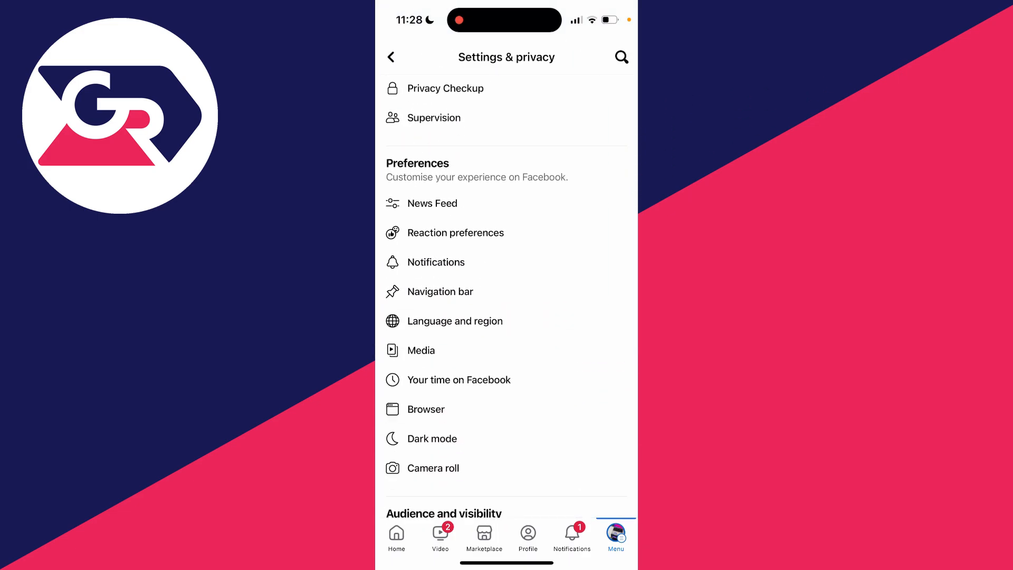
Reach the Your activity section and enter the Activity log
{"action": "scroll", "scroll_direction": "down", "scroll_amount": 3}
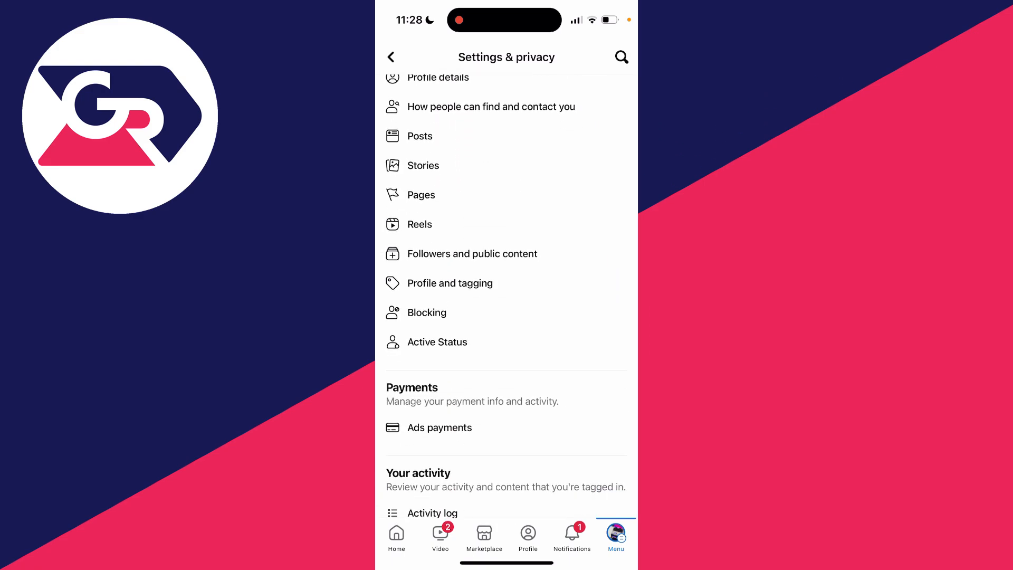
{"action": "scroll", "scroll_direction": "down", "scroll_amount": 3}
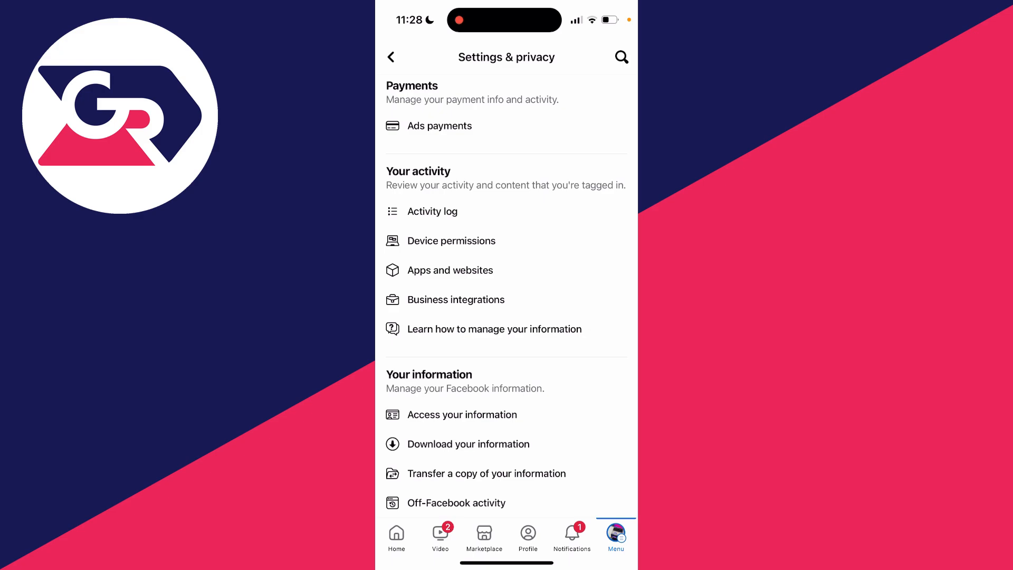
{"action": "left_click", "coordinate": [432, 211]}
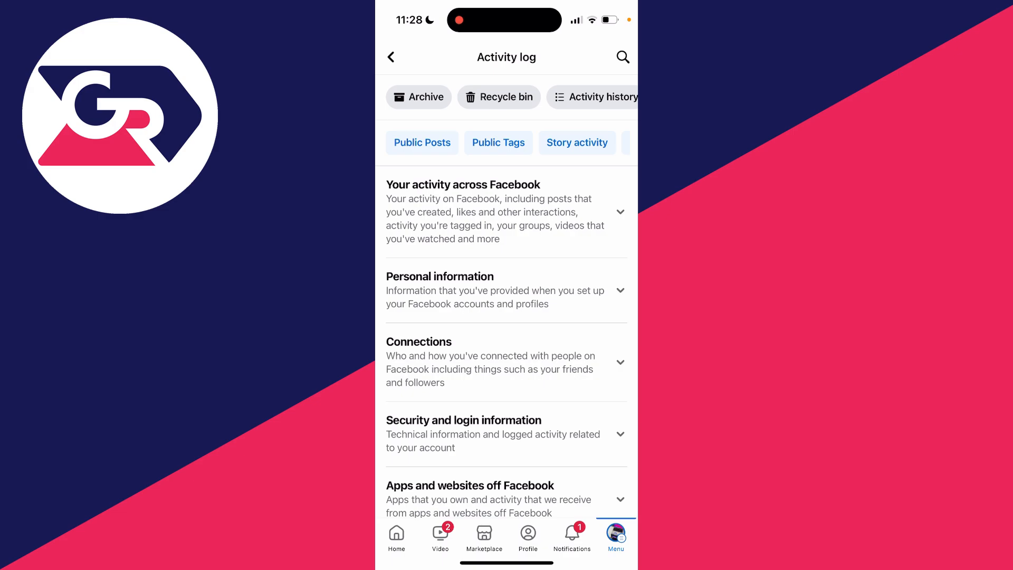
Filter to Public Posts and tick the All checkbox to select every post
{"action": "left_click", "coordinate": [421, 142]}
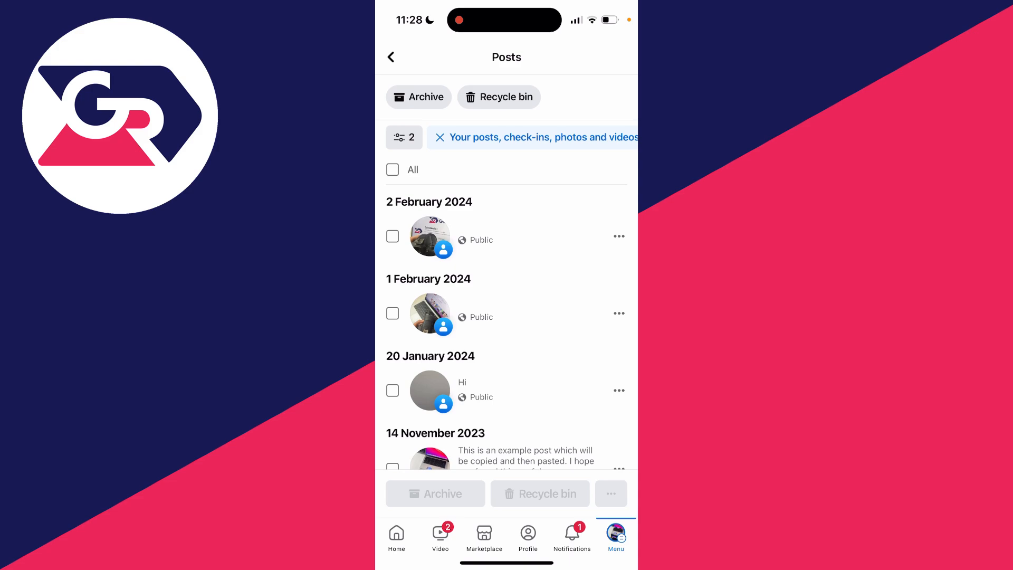
{"action": "left_click", "coordinate": [393, 169]}
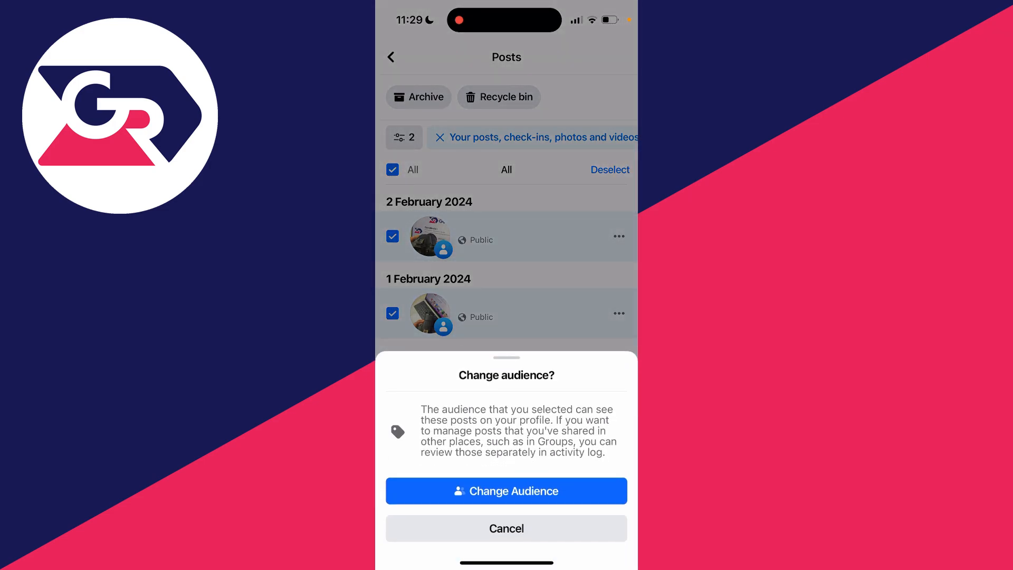
Change the audience of all selected posts to Only me and confirm the change
{"action": "left_click", "coordinate": [506, 491]}
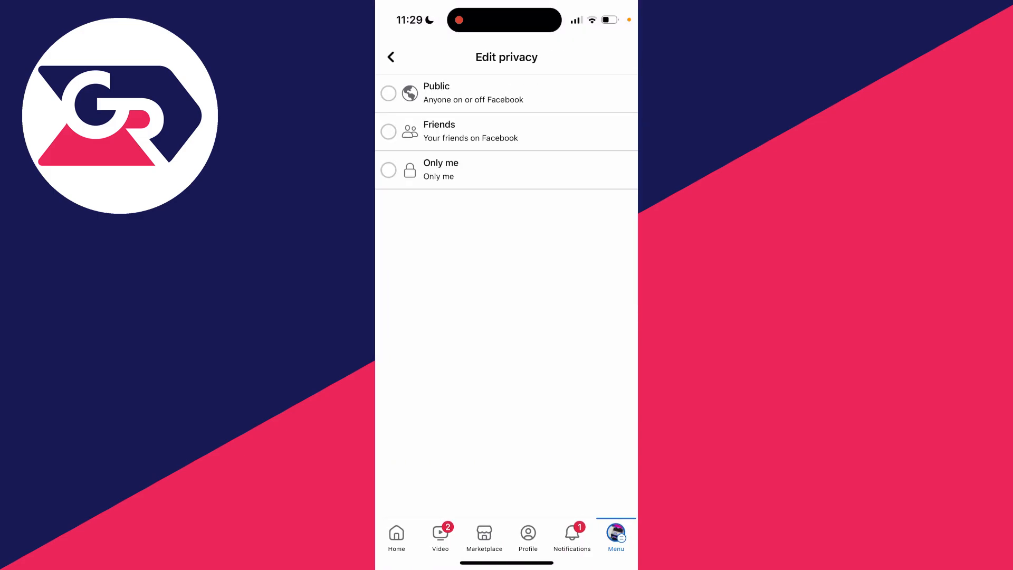
{"action": "left_click", "coordinate": [388, 169]}
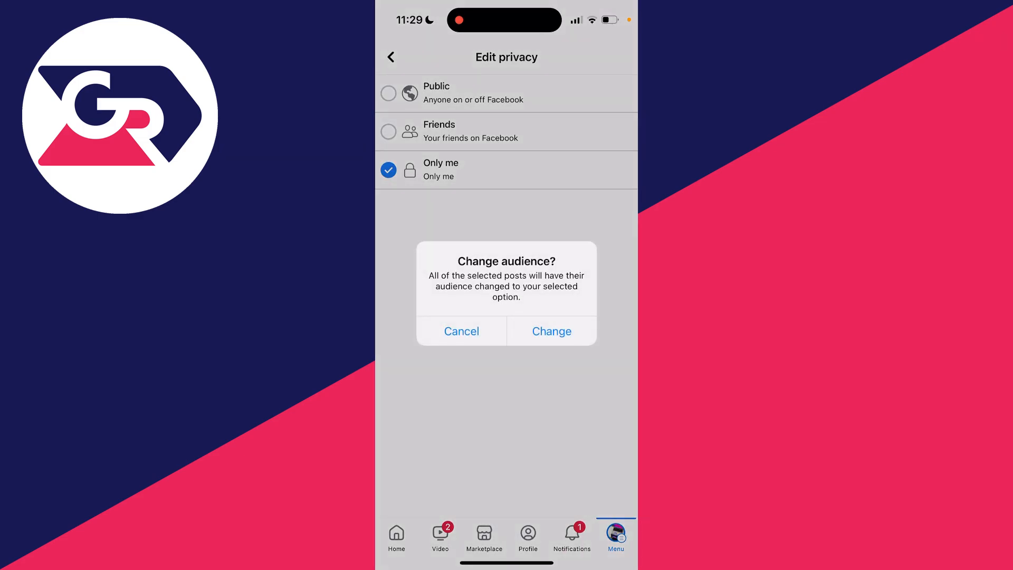
{"action": "left_click", "coordinate": [551, 330]}
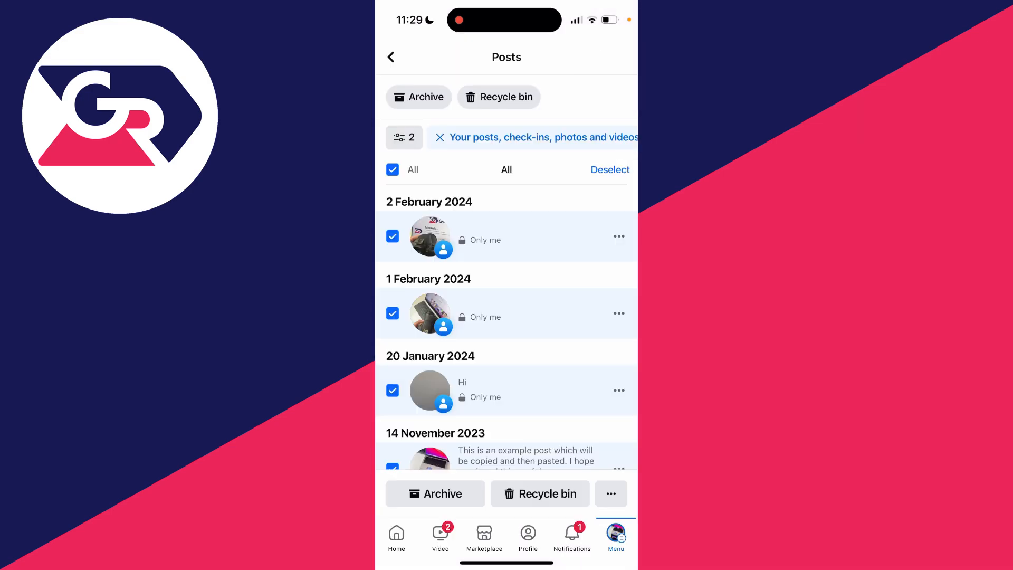
{"action": "scroll", "scroll_direction": "down", "scroll_amount": 3}
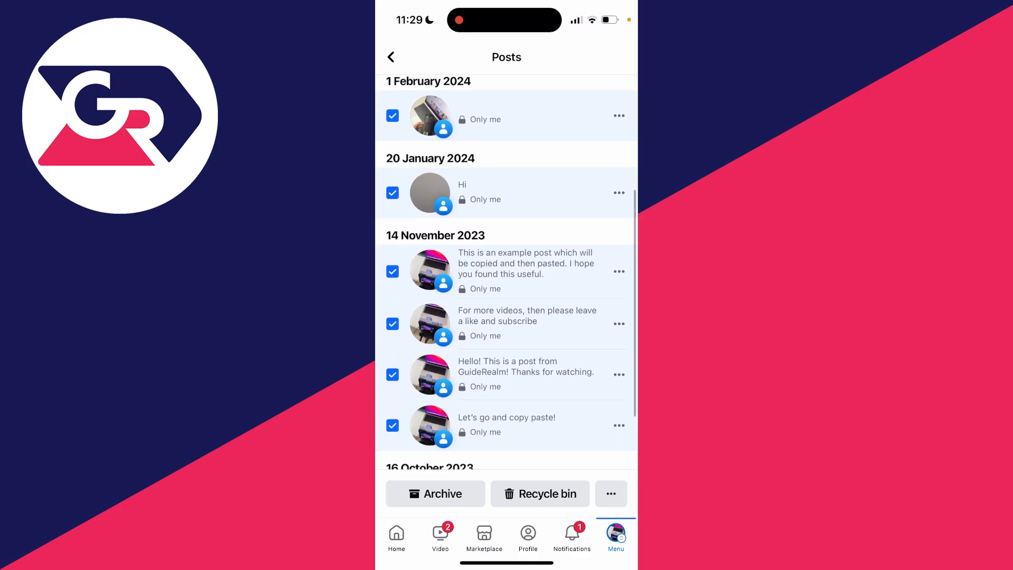